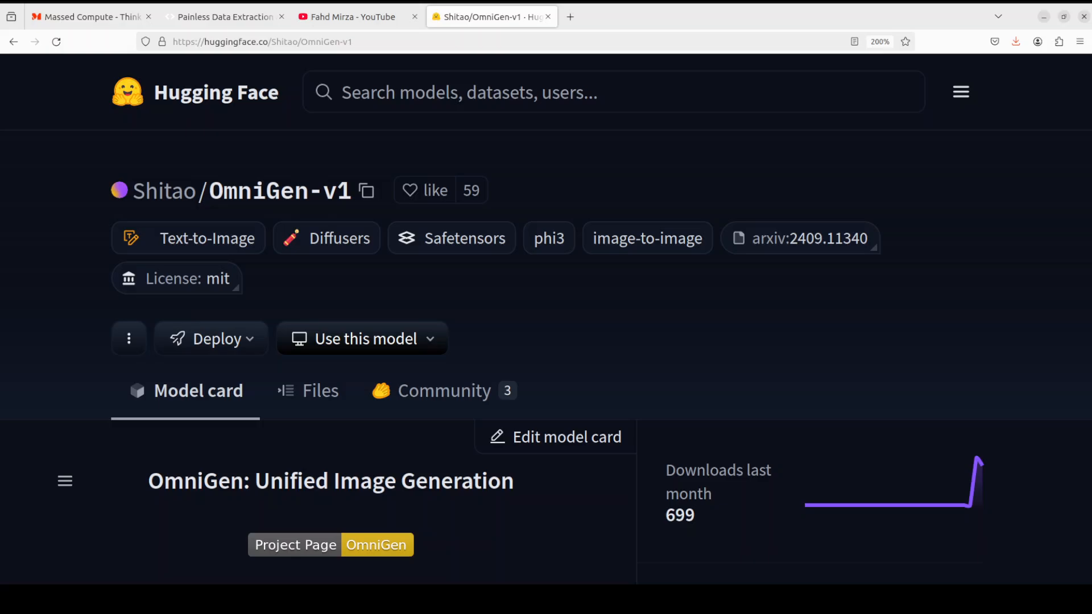
- Switch to the Massed Compute tab to view its 'Analyze Big Data' homepage
left_click(84, 16)
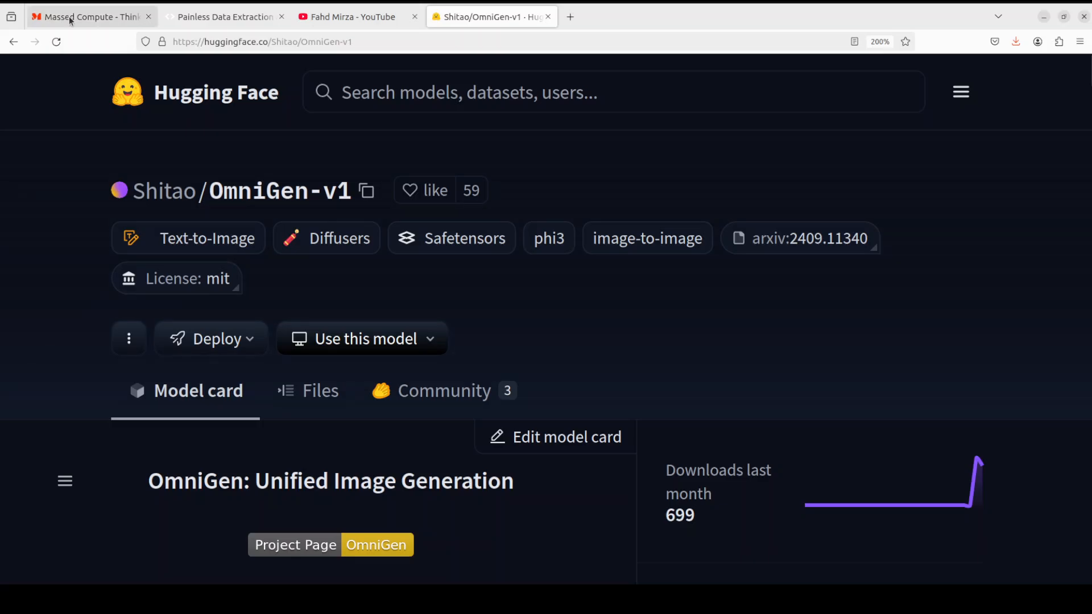
left_click(91, 16)
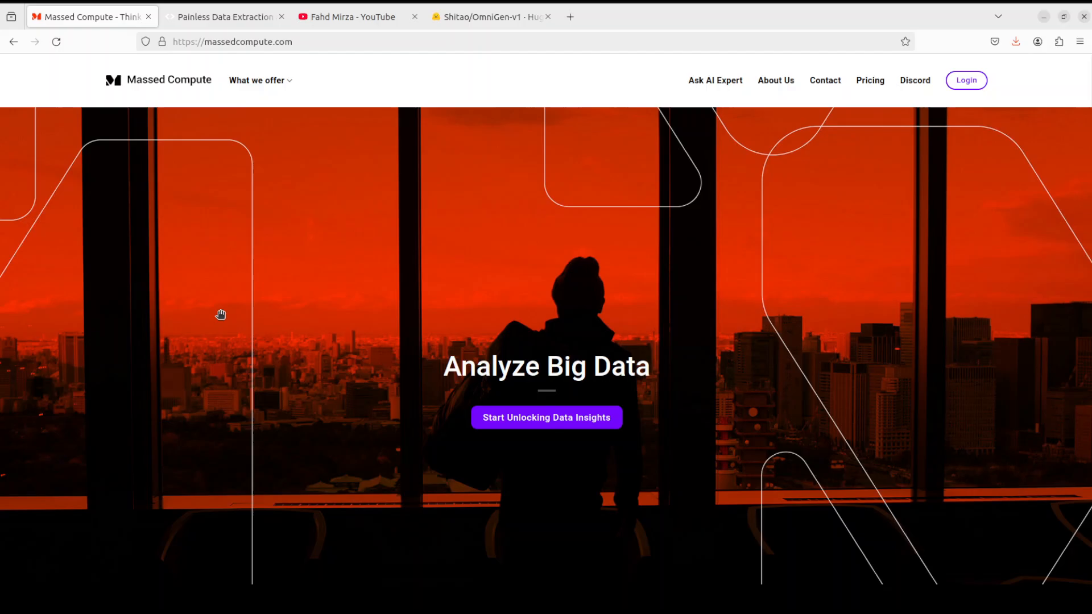
mouse_move(388, 297)
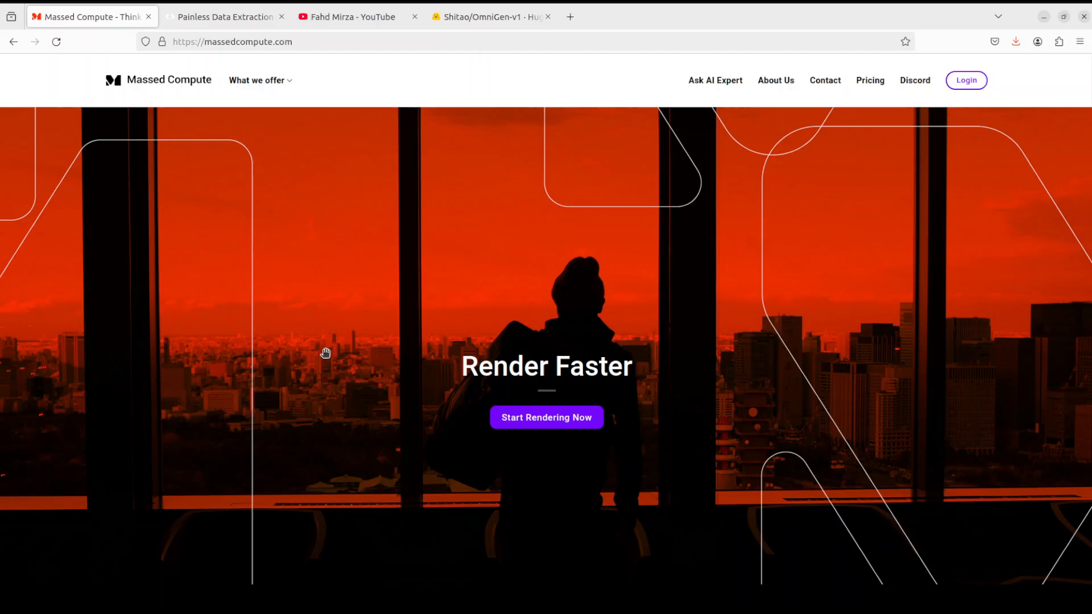
mouse_move(351, 381)
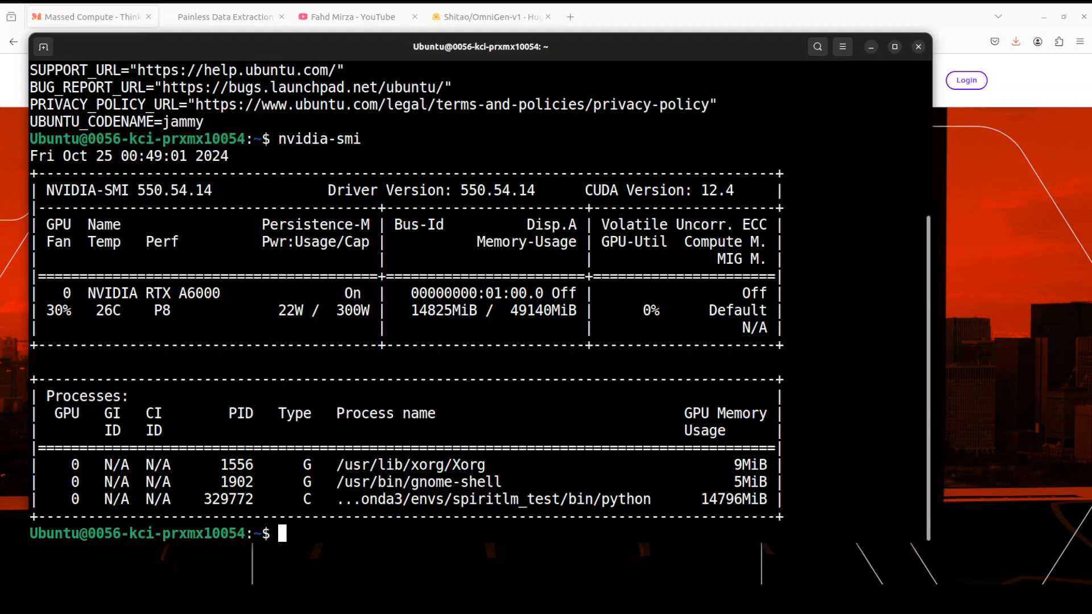
- Create and activate Python 3.11 conda env 'ai', then paste the torch/torchvision pip installs
type("clea")
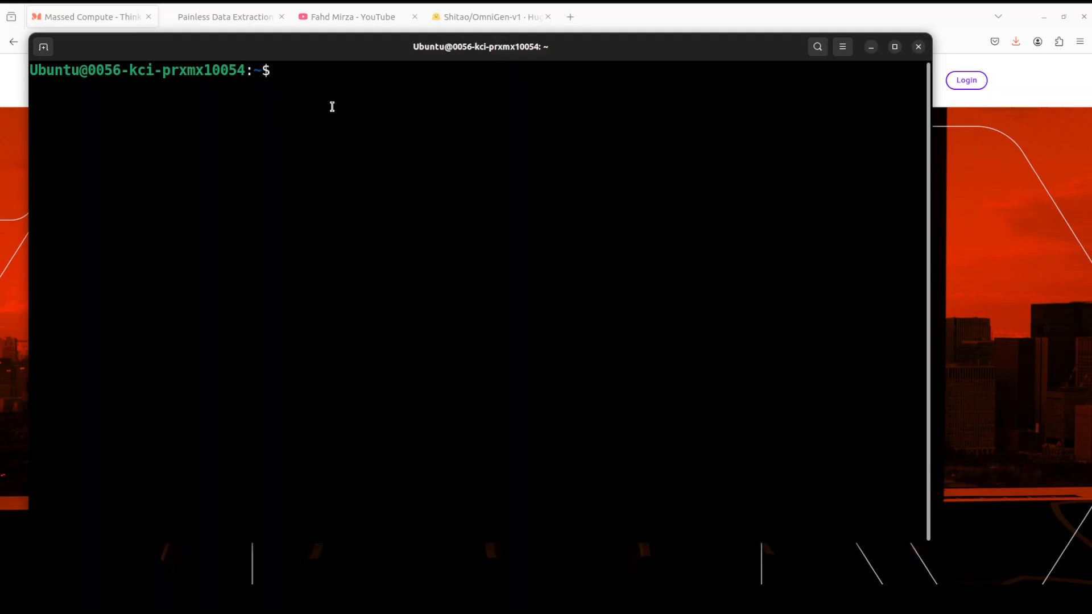
type("conda create -n ai python=3.11 -y && conda activate ai")
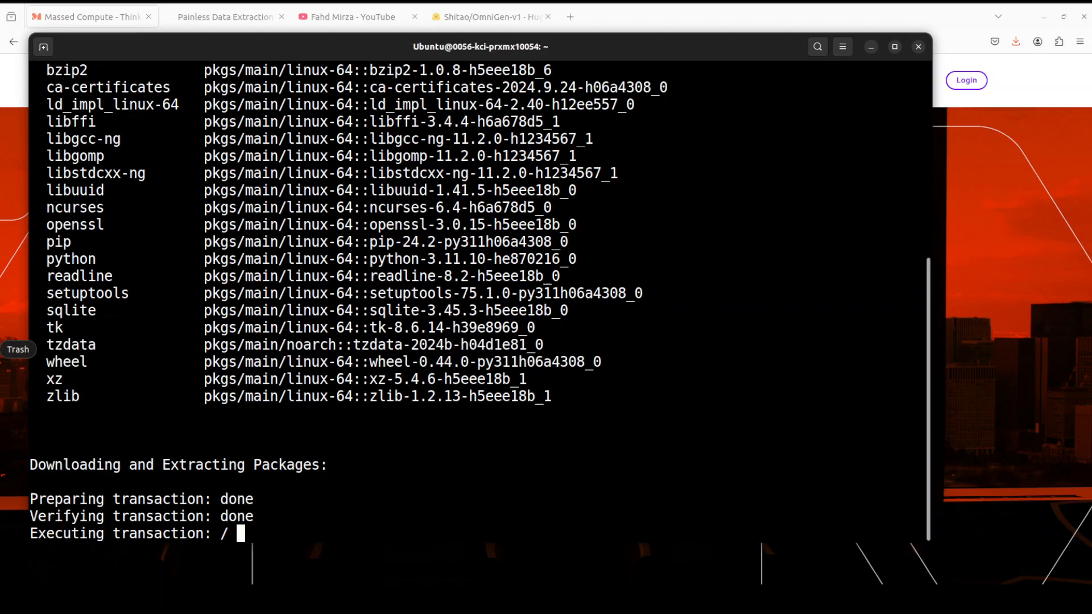
right_click(497, 390)
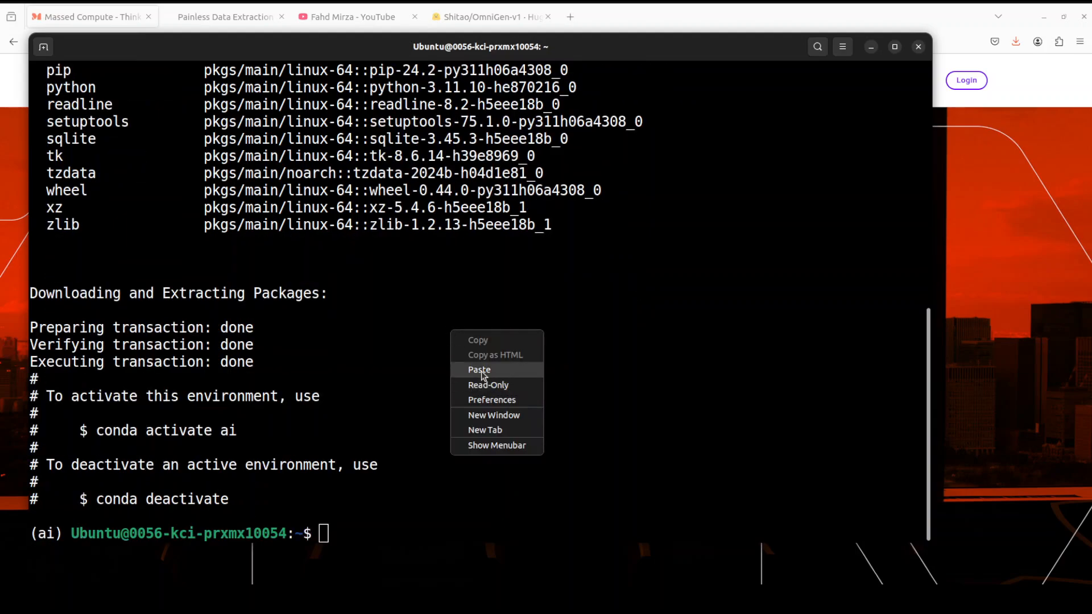
left_click(479, 369)
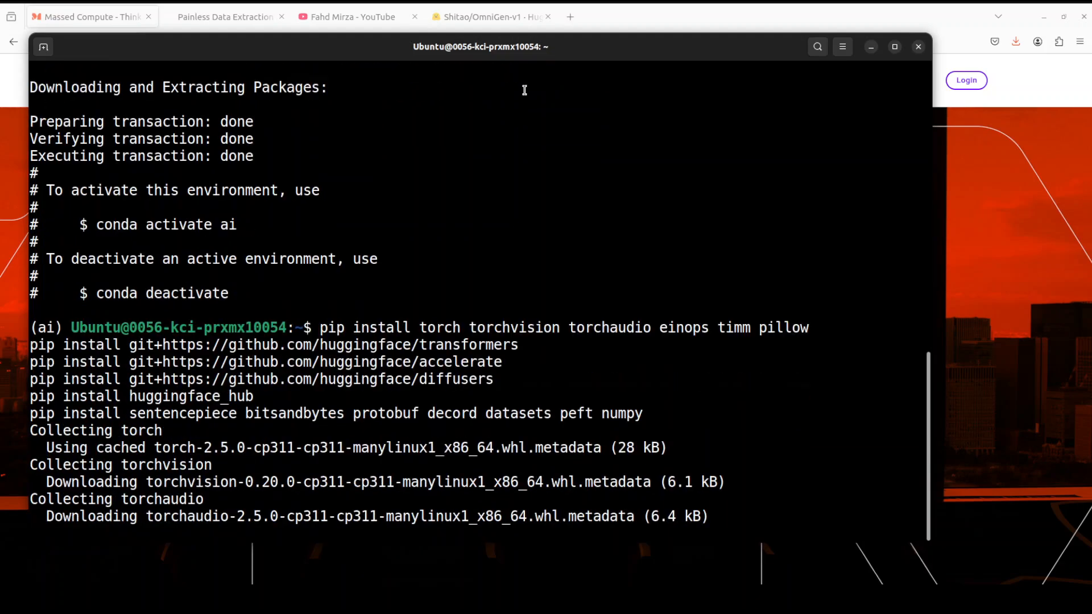
- Bring the Hugging Face Shitao/OmniGen-v1 model card back in front of the terminal
left_click(491, 16)
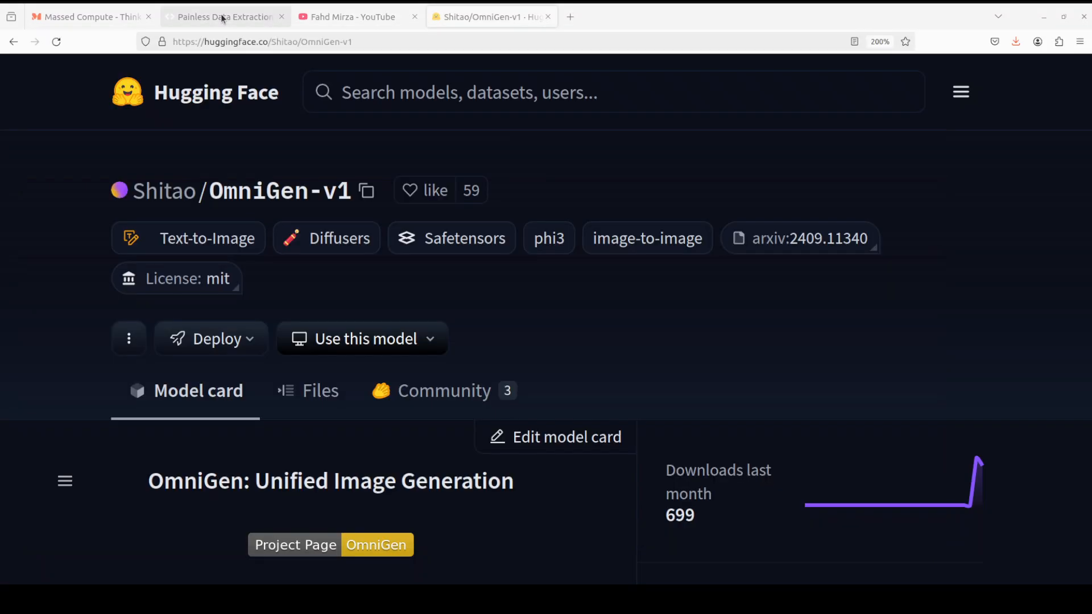
- View the AgentQL homepage, then return to the terminal with datasets, peft, bitsandbytes installed
left_click(223, 16)
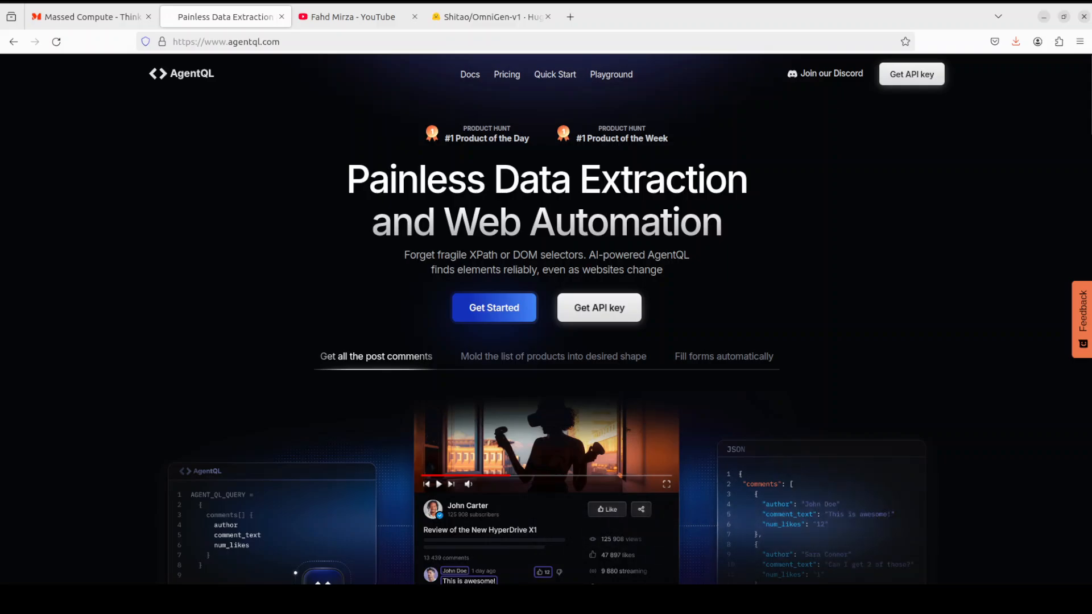
left_click(491, 15)
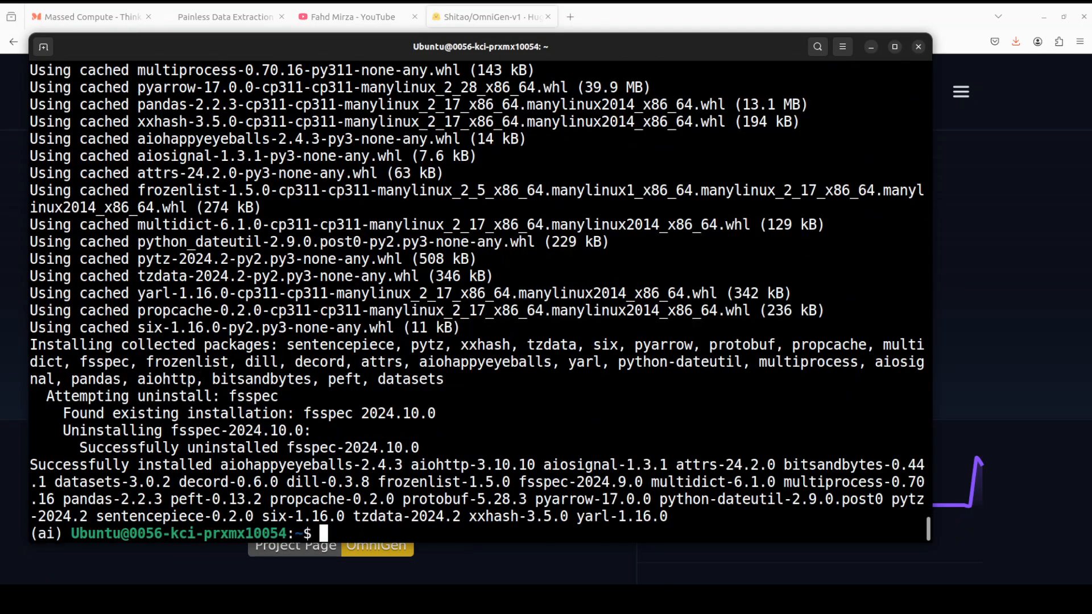
mouse_move(663, 411)
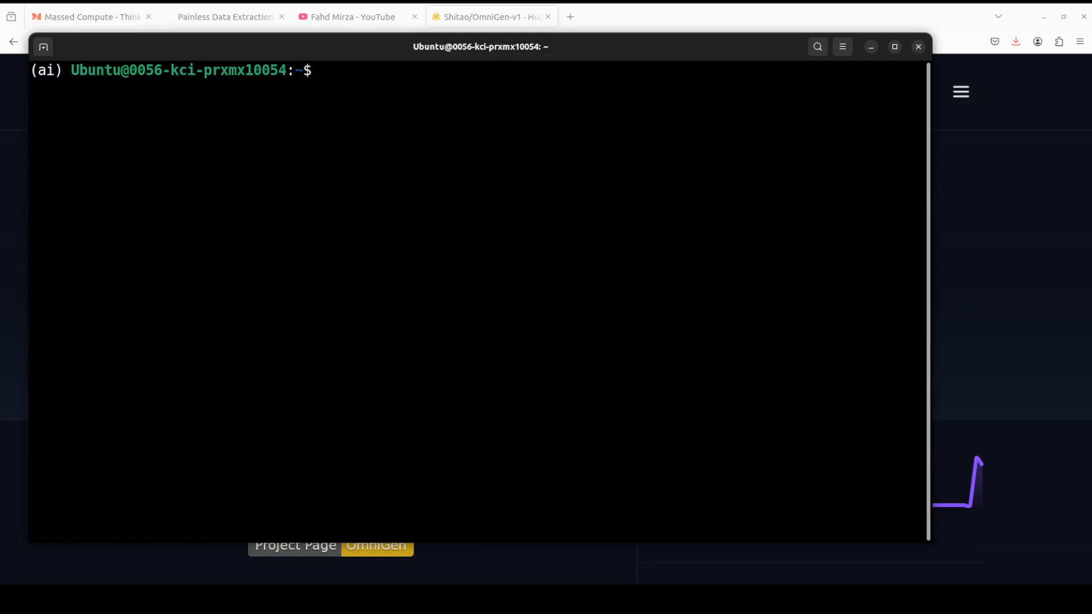
- Pip install OmniGen, clone the VectorSpaceLab/OmniGen repo into OmniGen, and launch Jupyter Notebook
type("pip install OmniGen")
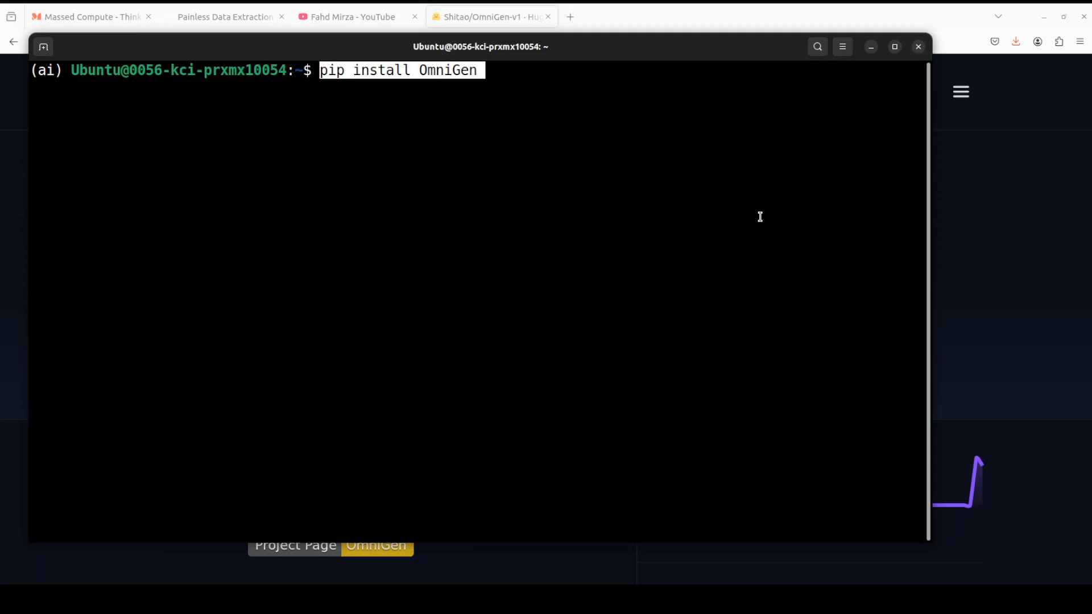
key("Return")
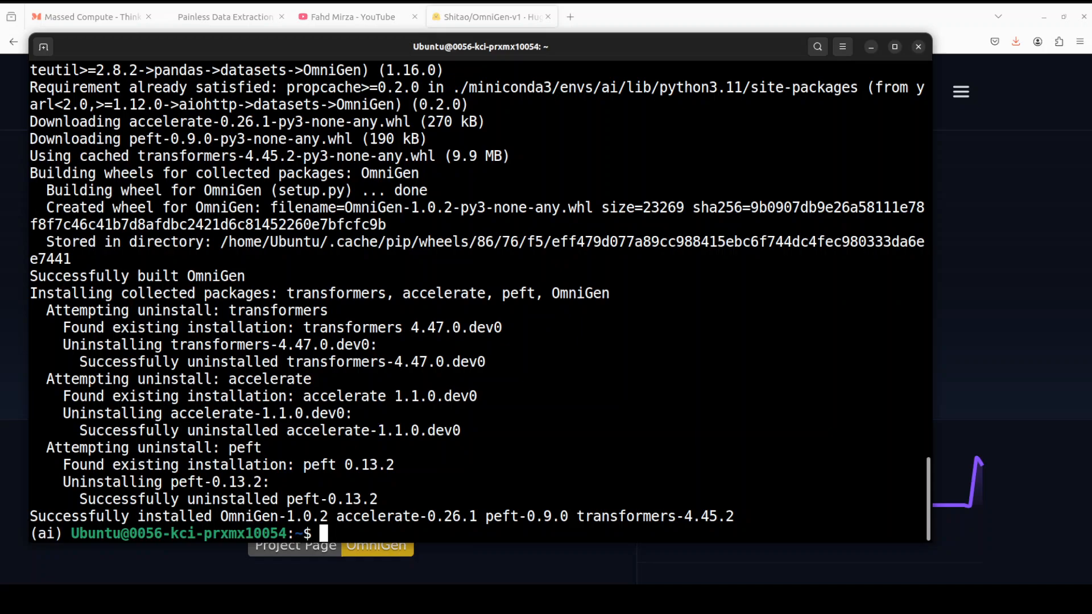
type("git clone https://github.com/VectorSpaceLab/OmniGen.git && cd OmniGen")
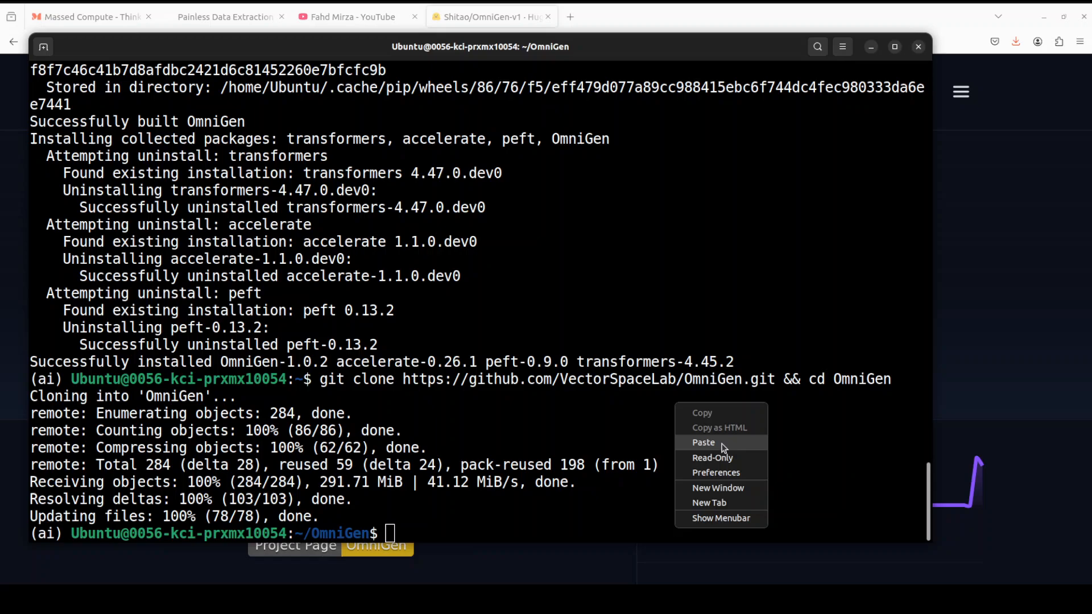
left_click(704, 443)
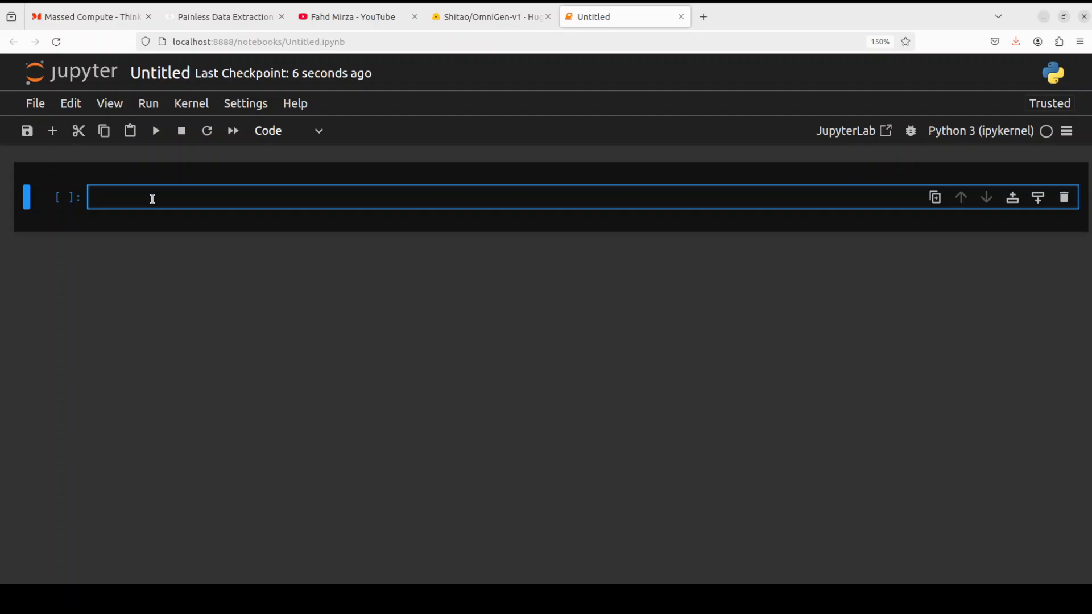
- Enter the os import, CUDA_VISIBLE_DEVICES and Shitao/OmniGen-v1 pipeline loading code in cell one
type("import os")
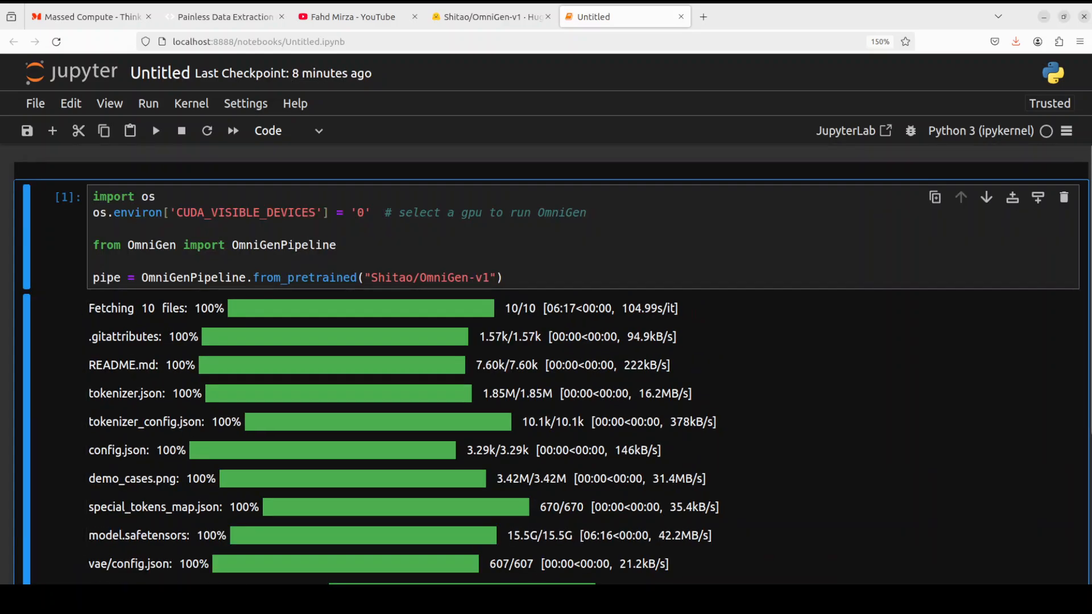
- Bring the empty second cell into view and focus it for the text-to-image code
scroll("down", 3)
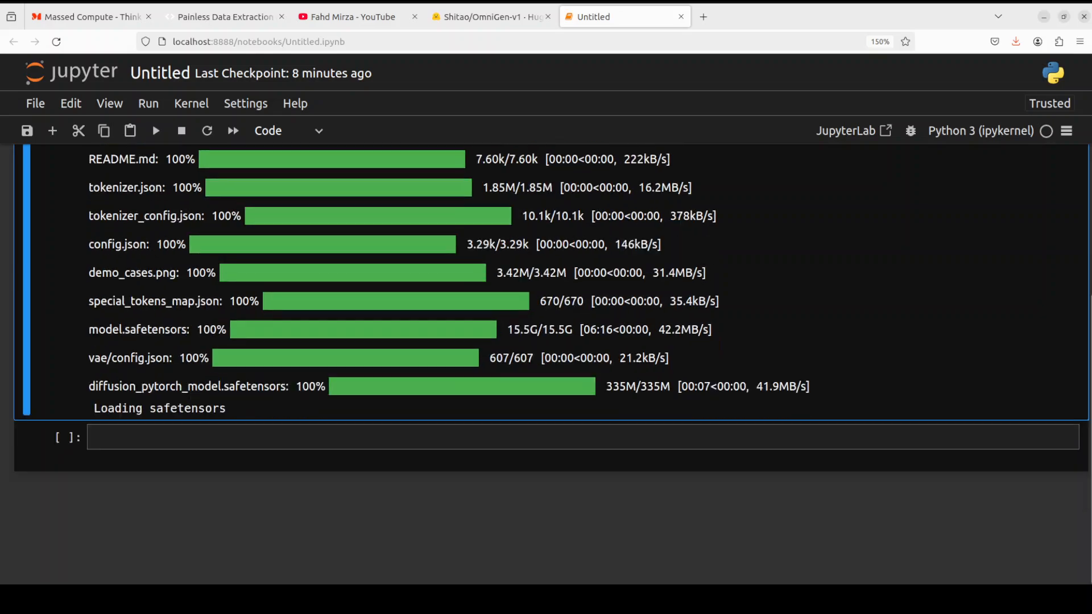
left_click(258, 438)
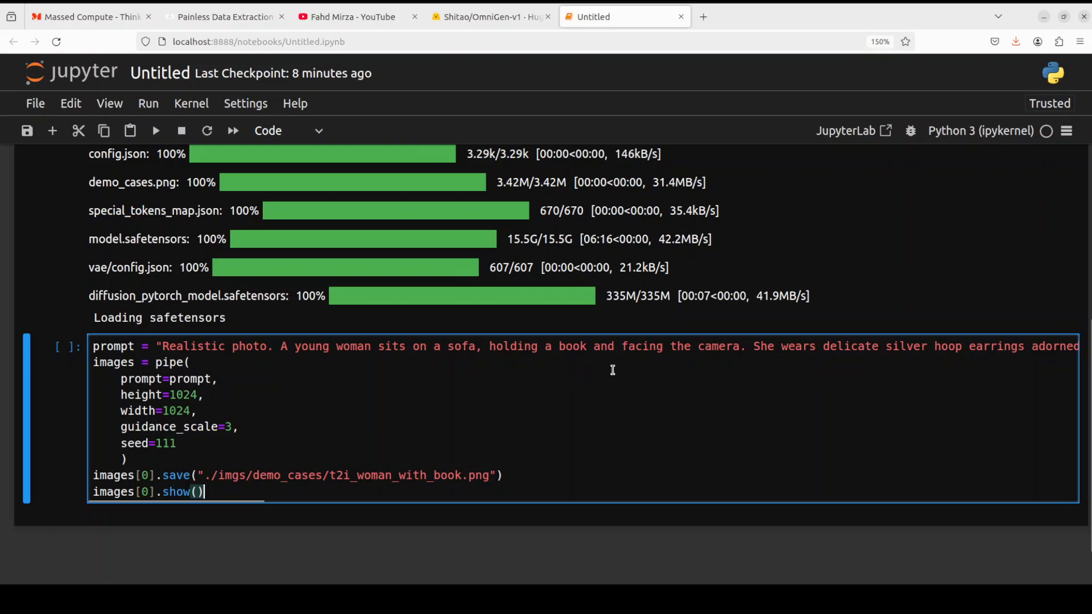
mouse_move(762, 356)
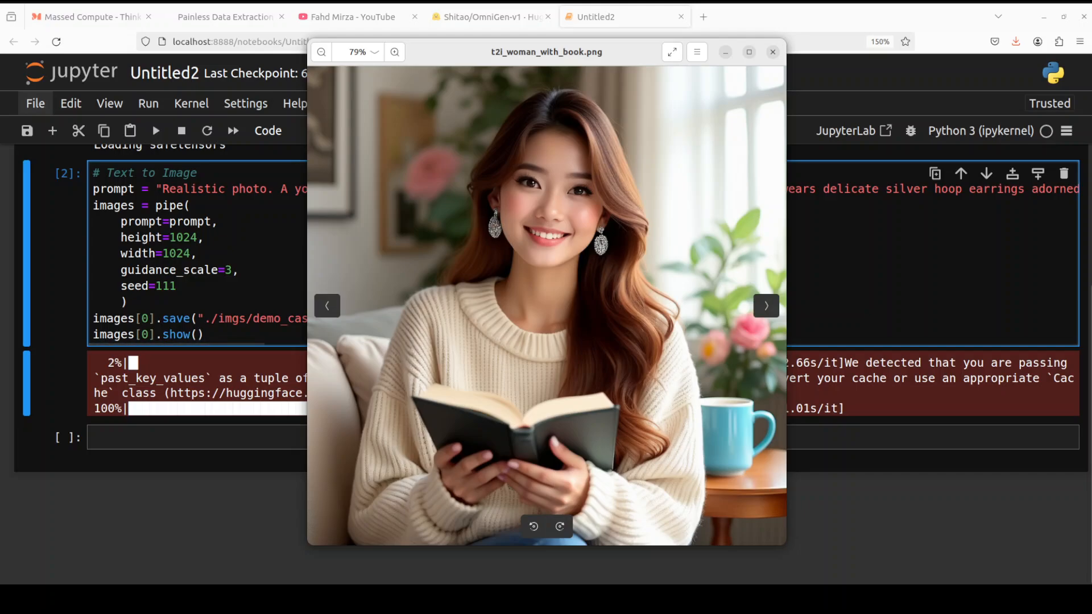
- Close the preview, review the earring-removal/cola-glass prompt and input_images, and run the cell
left_click(773, 51)
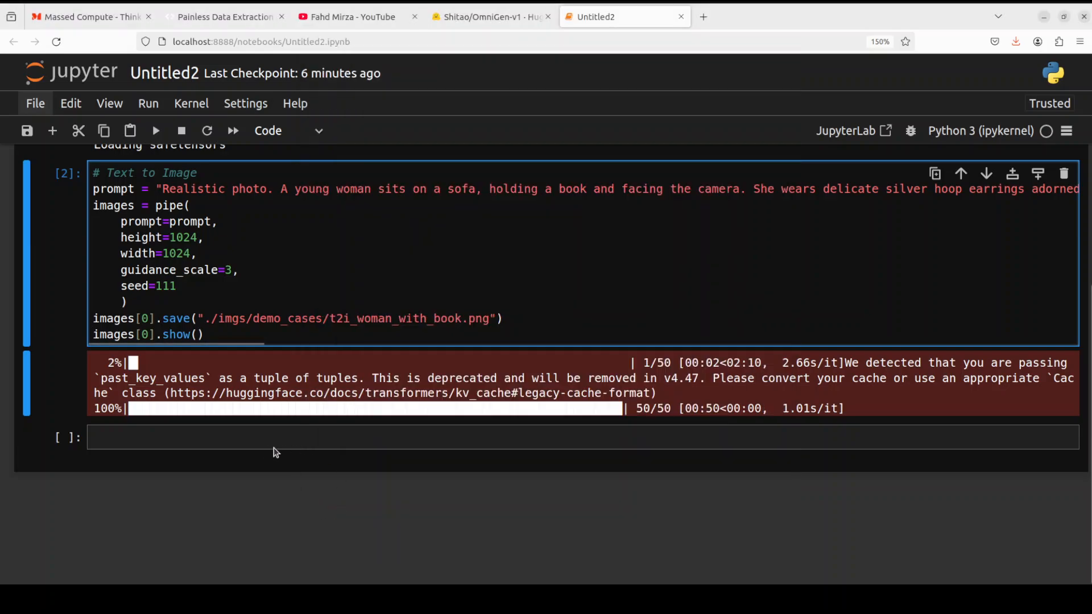
scroll("down", 3)
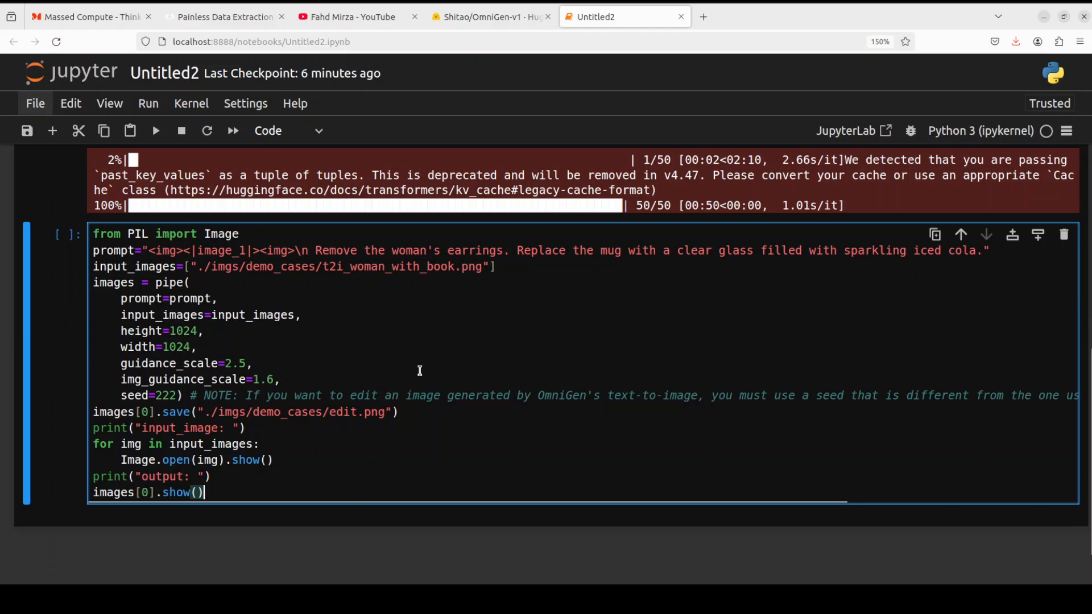
double_click(333, 250)
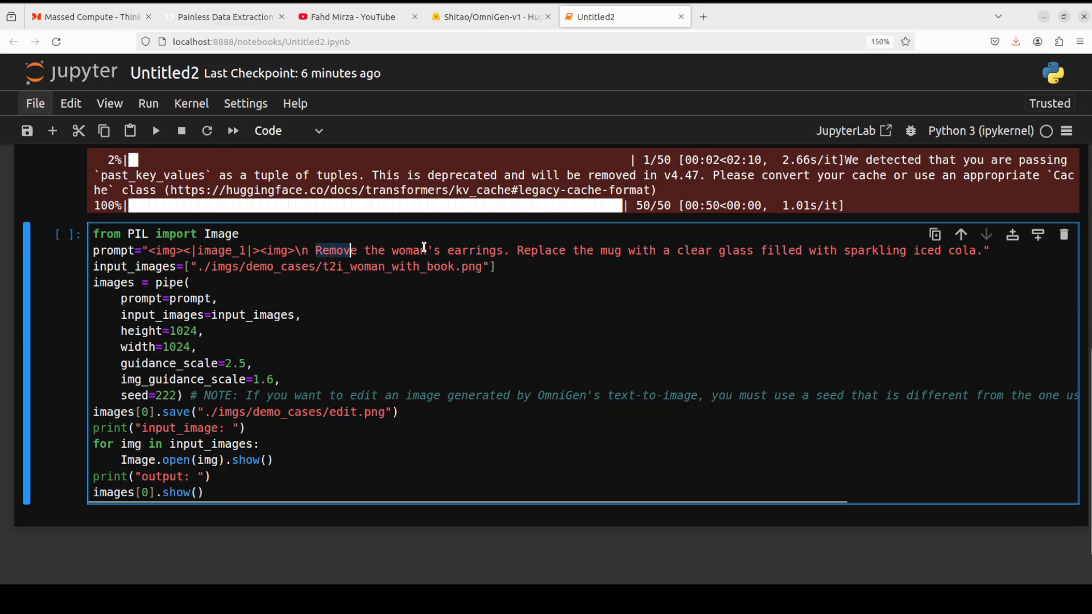
left_click_drag(316, 250, 508, 250)
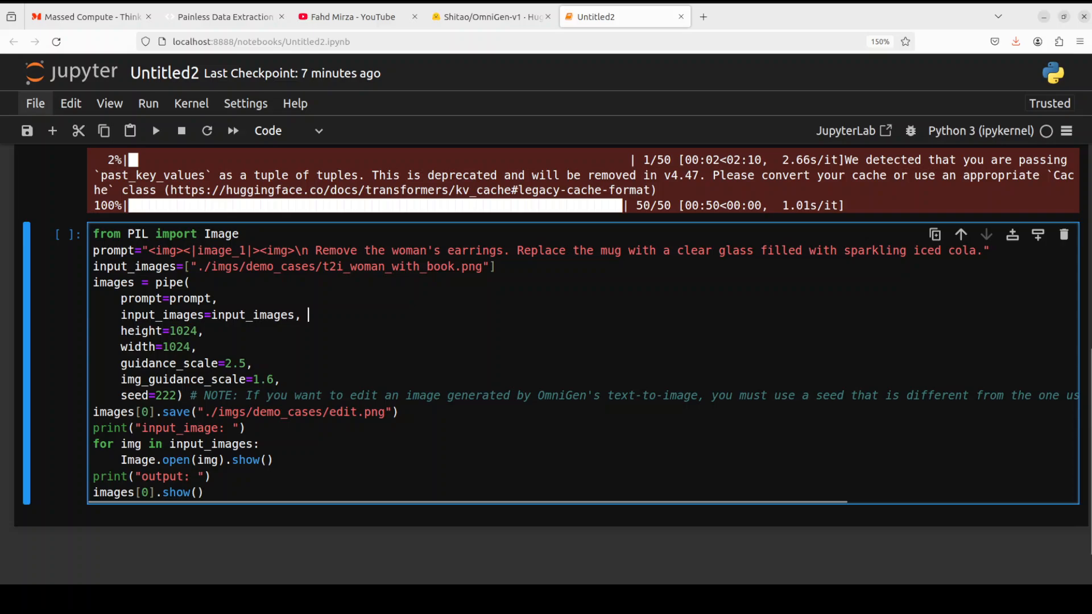
double_click(438, 266)
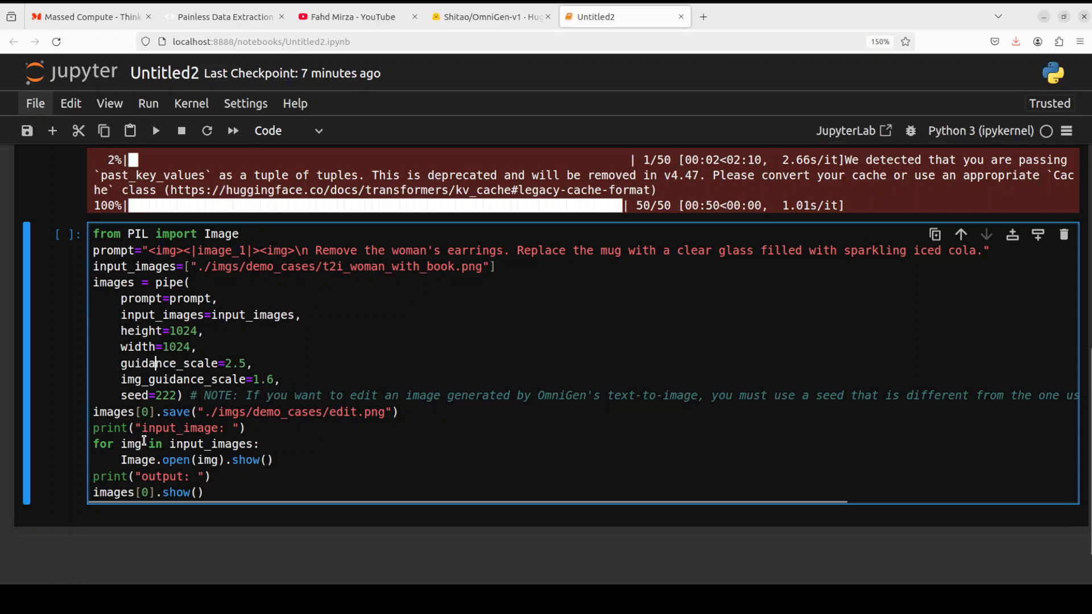
mouse_move(10, 474)
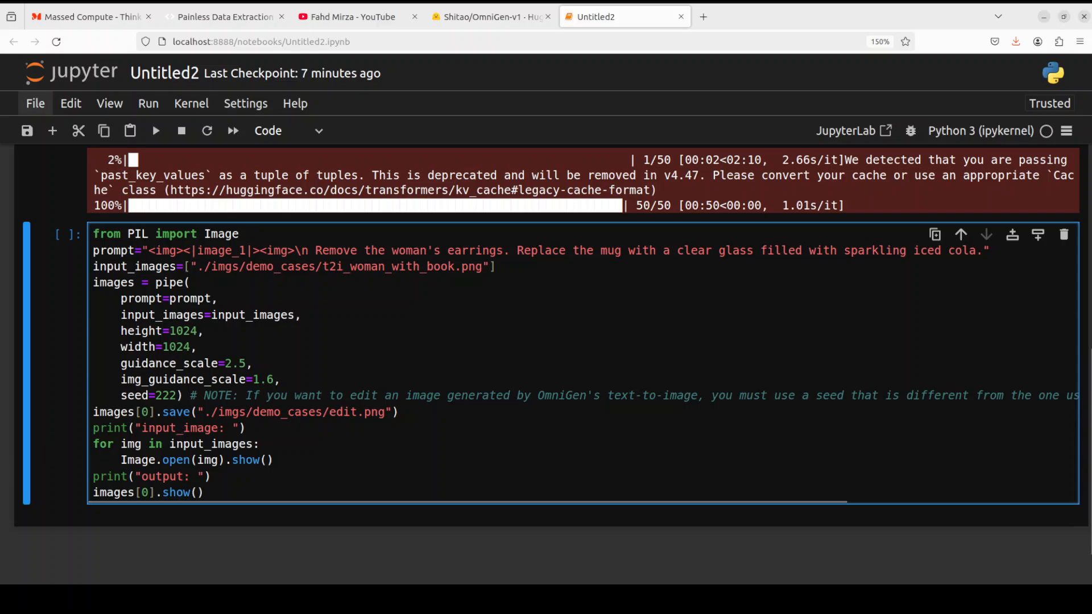
key("Shift+Enter")
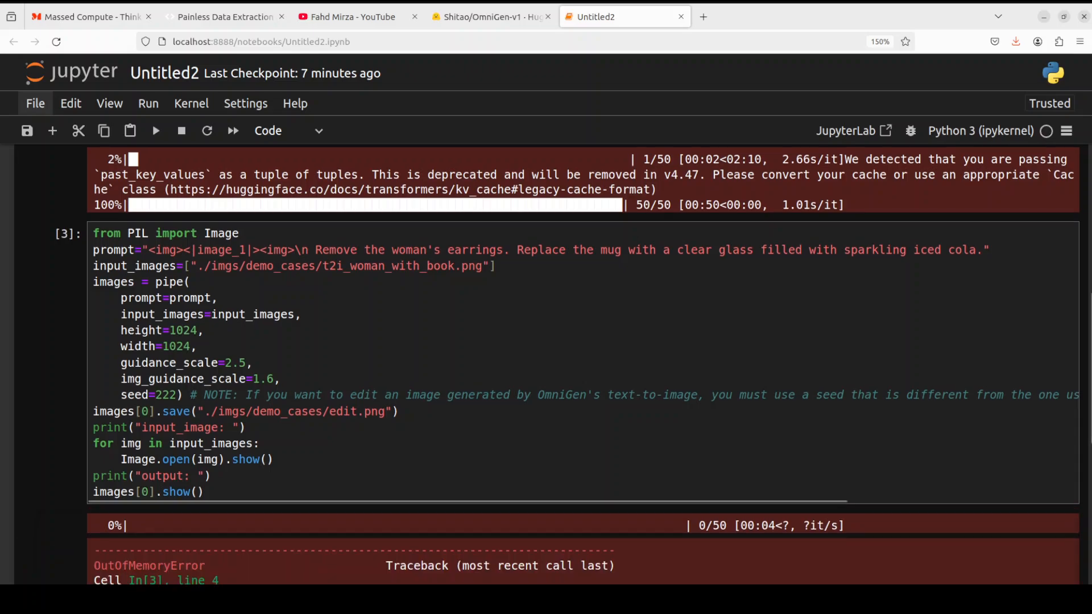
- Scroll through the Shitao/OmniGen-v1 model card on Hugging Face
scroll("down", 3)
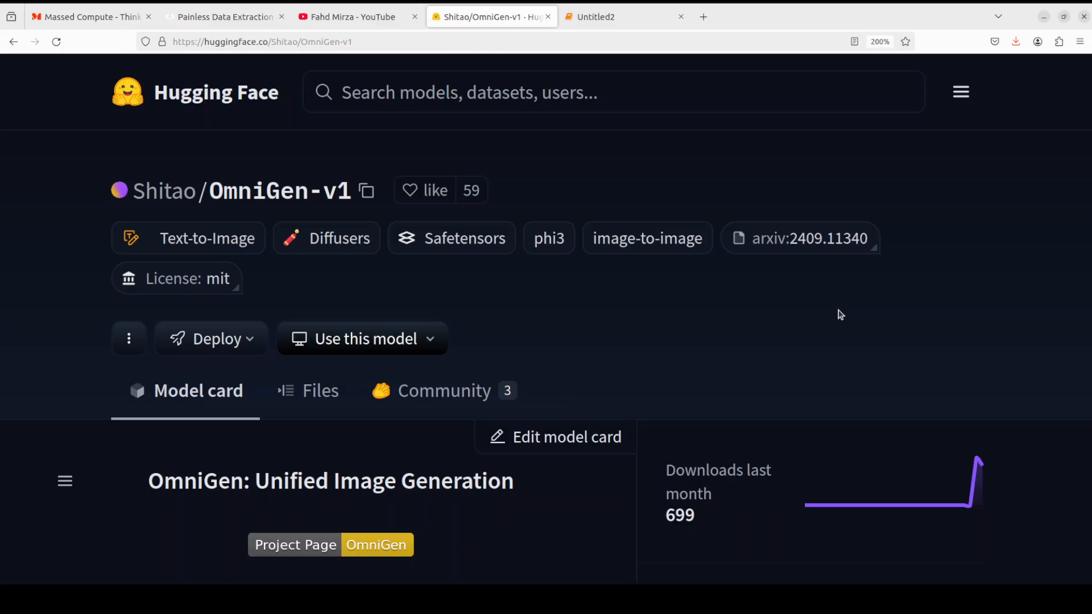
- Switch to the YouTube tab showing the channel's 'aya' video search results
left_click(348, 17)
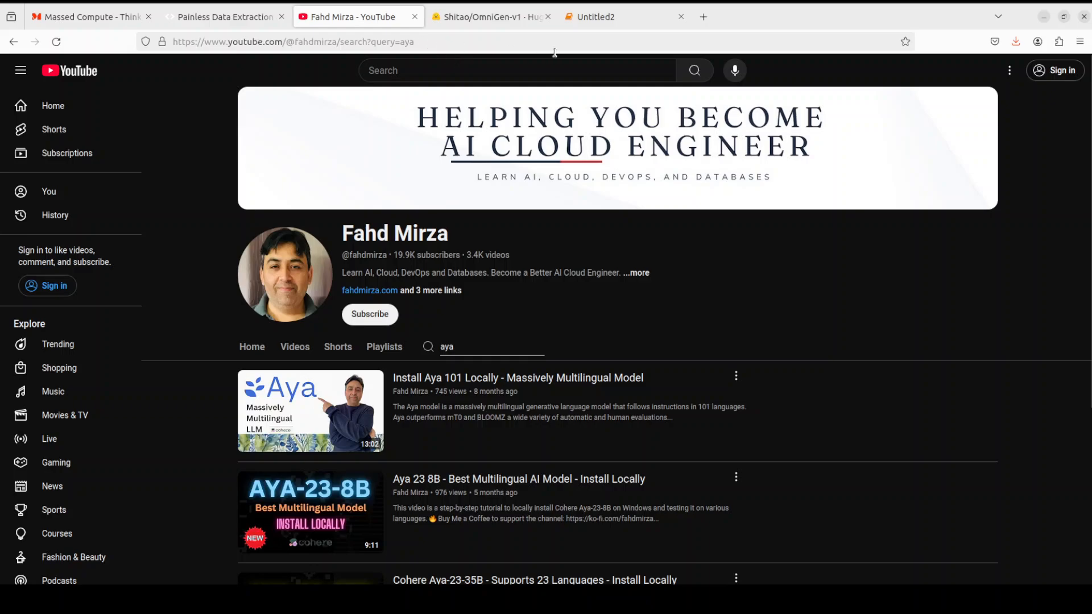
- Strip /search?query=aya from the YouTube URL to load the channel home page
left_click(342, 42)
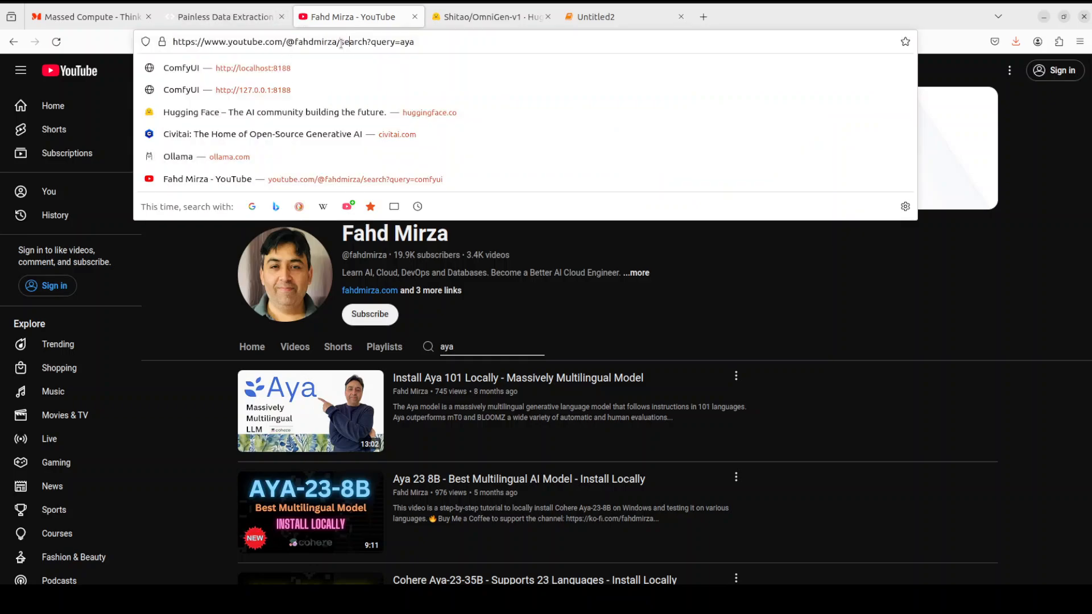
double_click(376, 42)
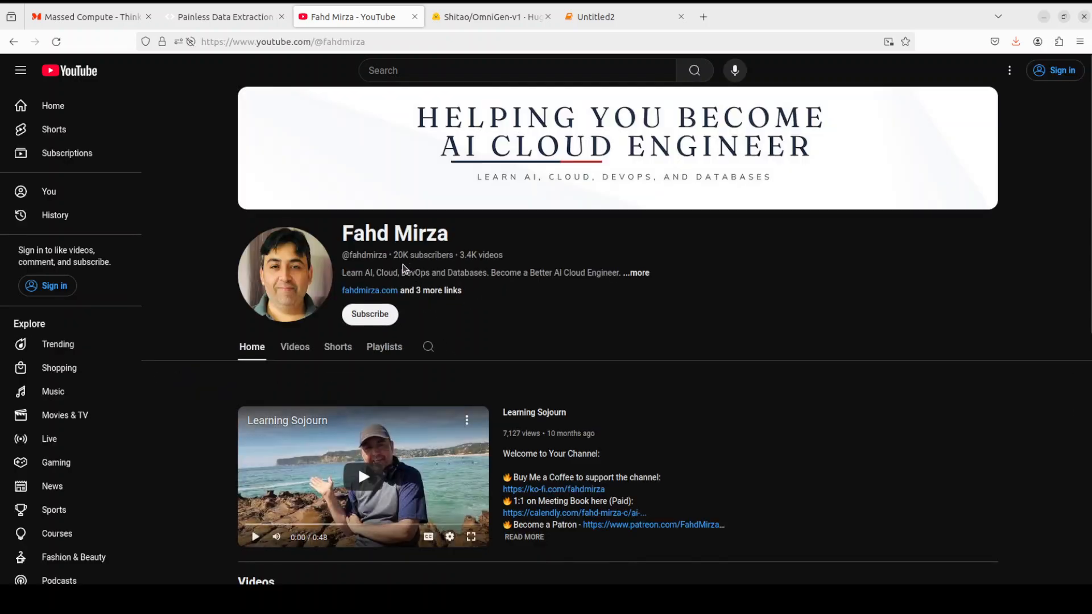
mouse_move(431, 258)
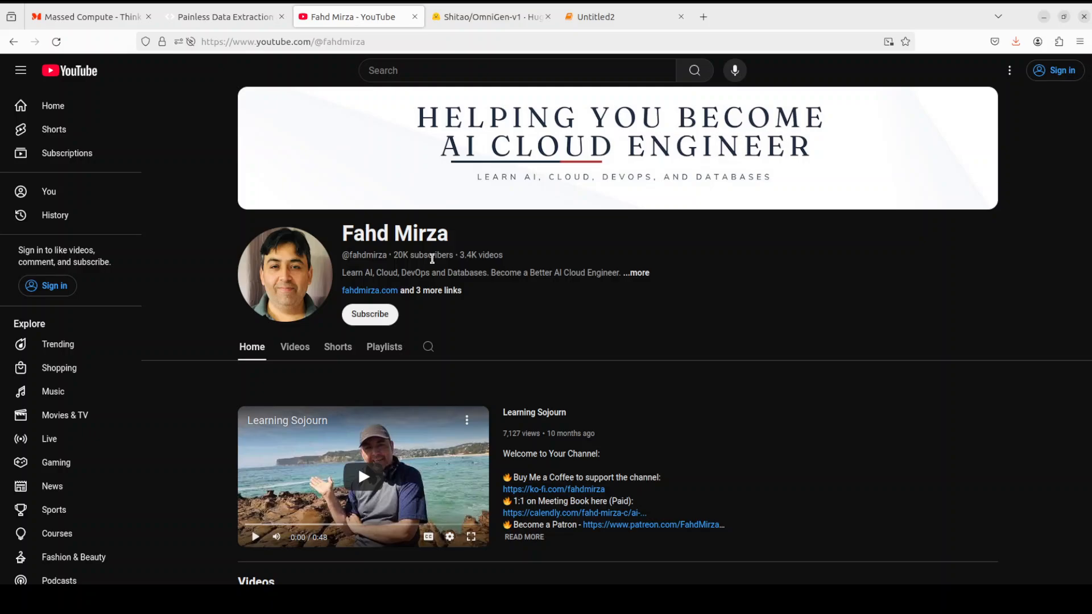
mouse_move(553, 284)
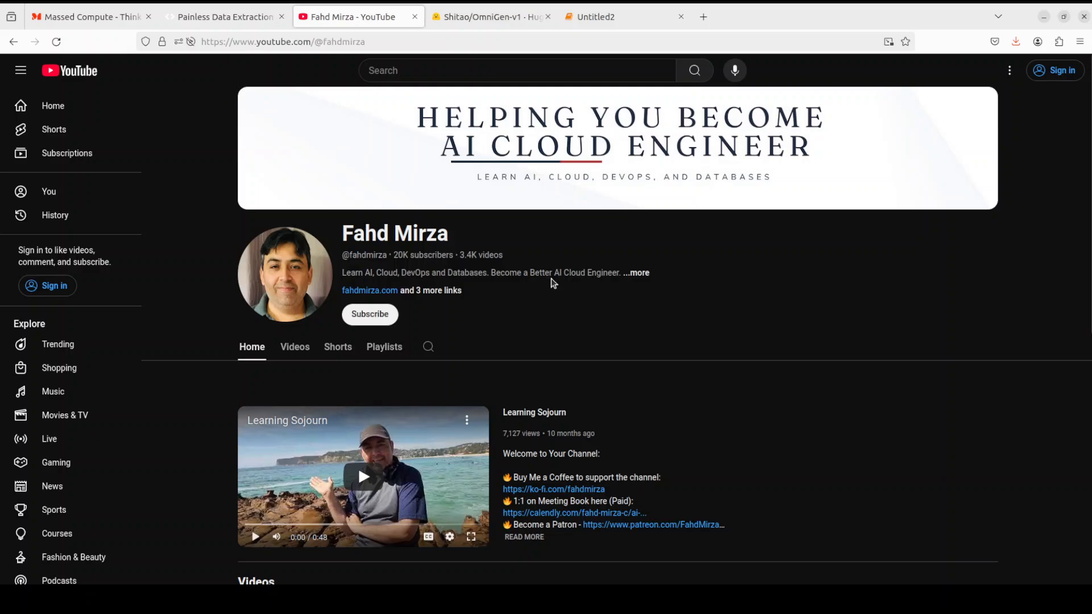
mouse_move(566, 273)
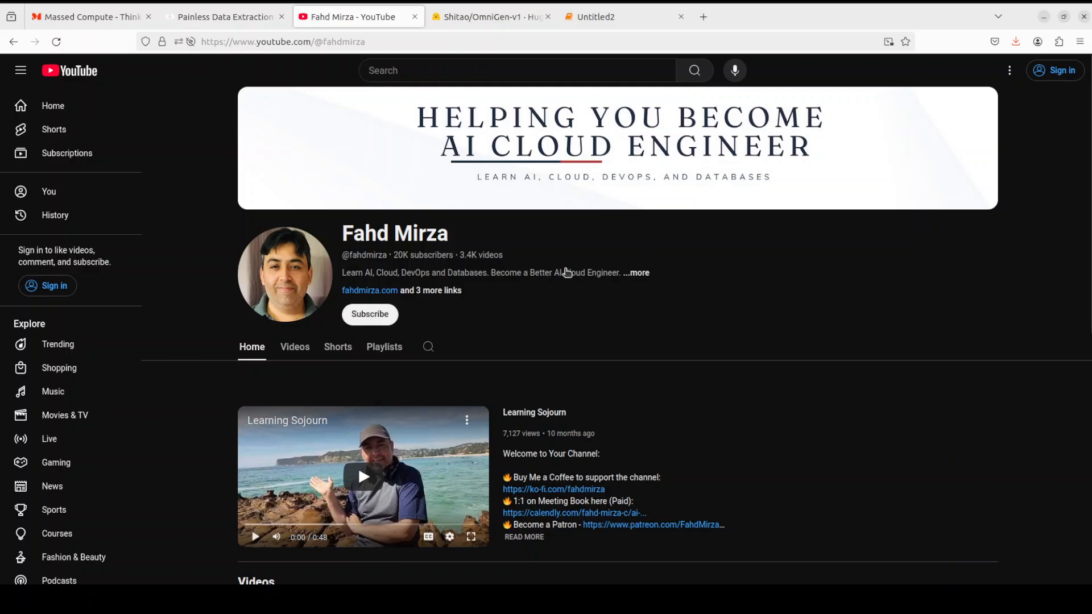